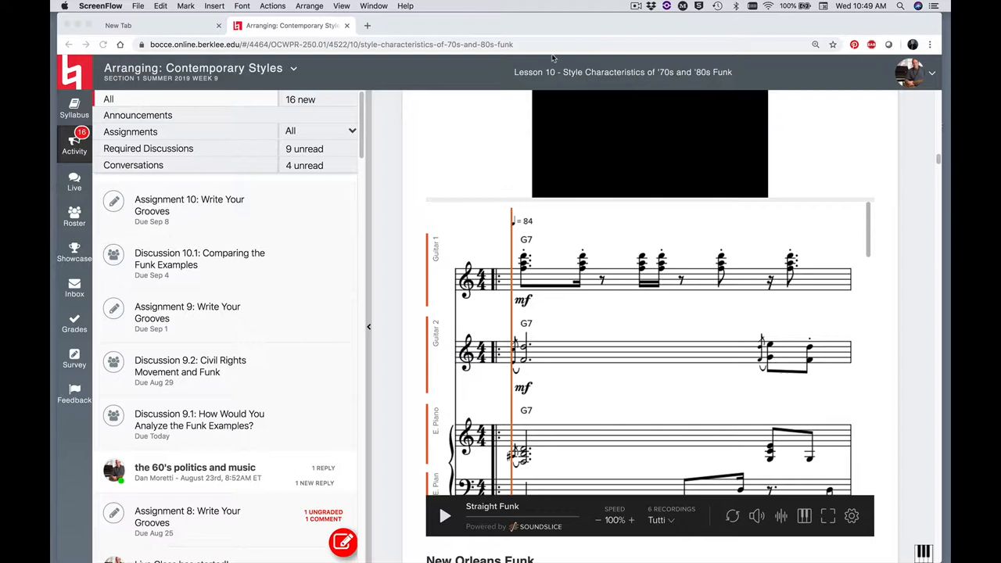
mouse_move(210, 295)
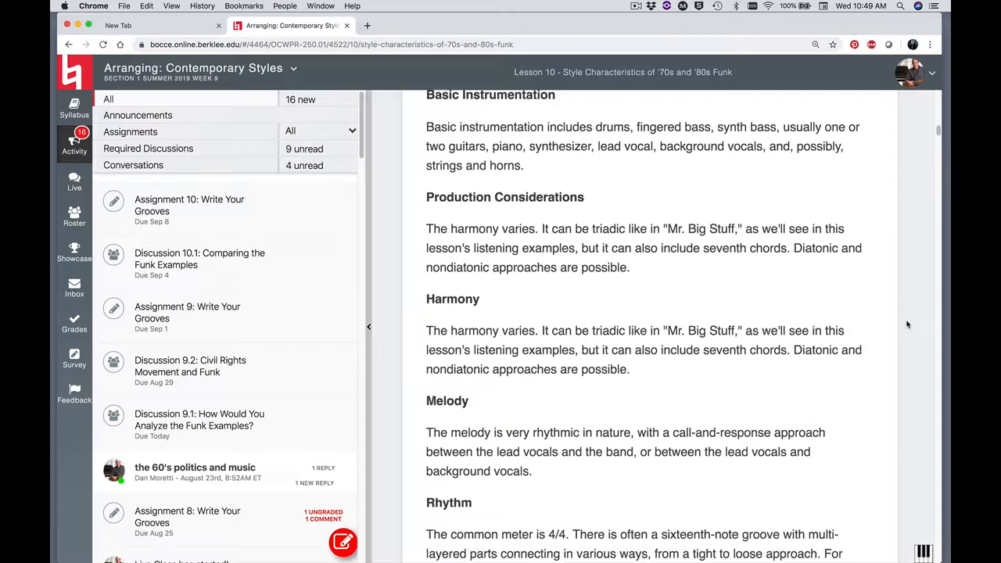
- Scroll down the Lesson 10 funk page past the Funk Links to the Straight Funk example
scroll(down, 3)
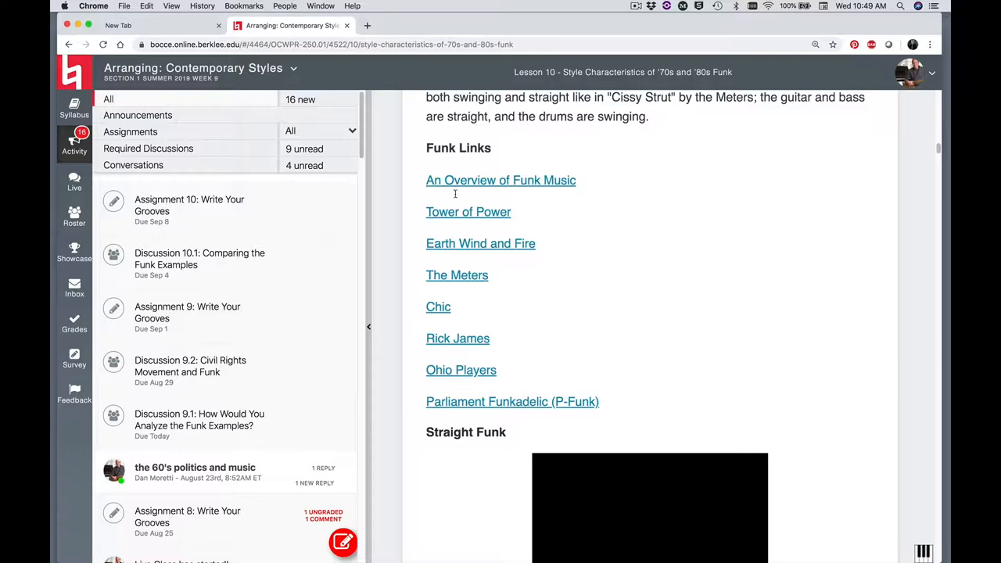
scroll(down, 3)
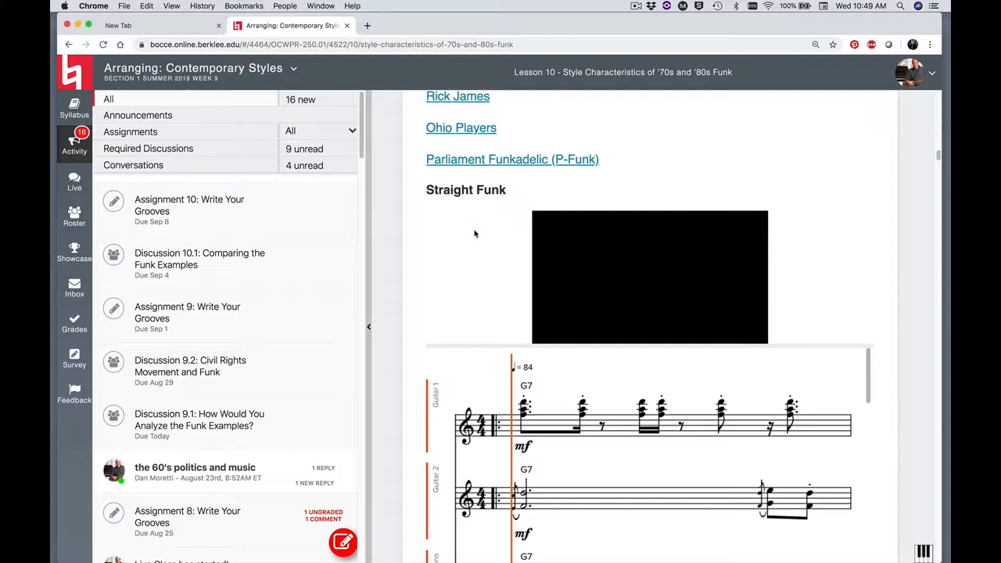
scroll(down, 3)
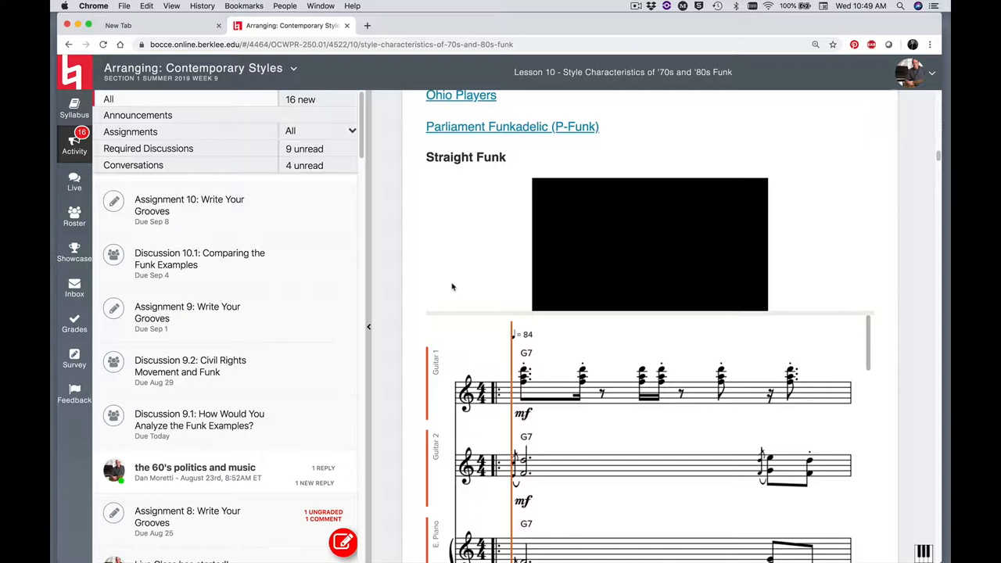
scroll(down, 3)
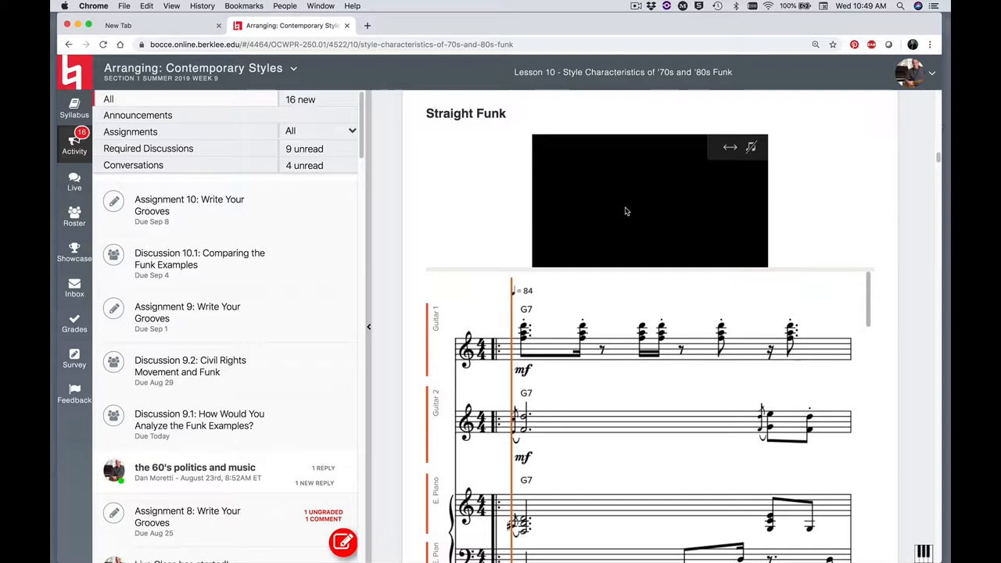
- Bring the embedded player into view and switch the Straight Funk score to full screen
scroll(down, 3)
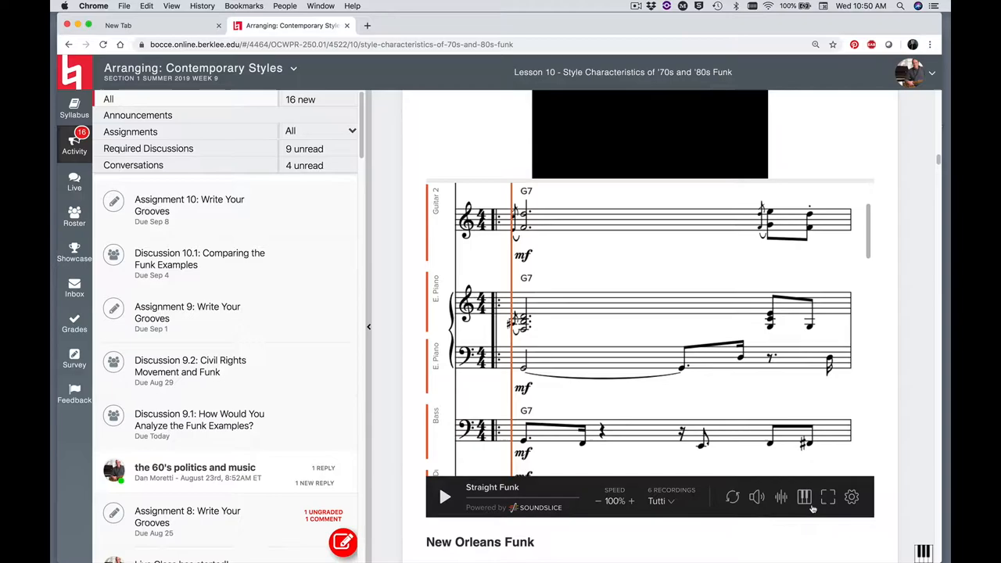
click(828, 497)
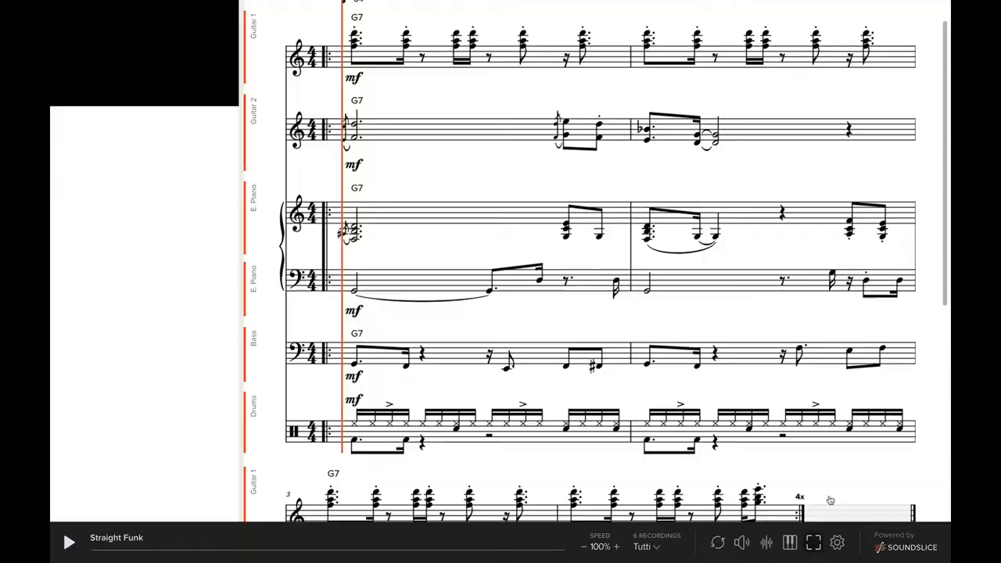
- Reduce the Notation size slider in the player settings so more bars and staves fit
click(814, 542)
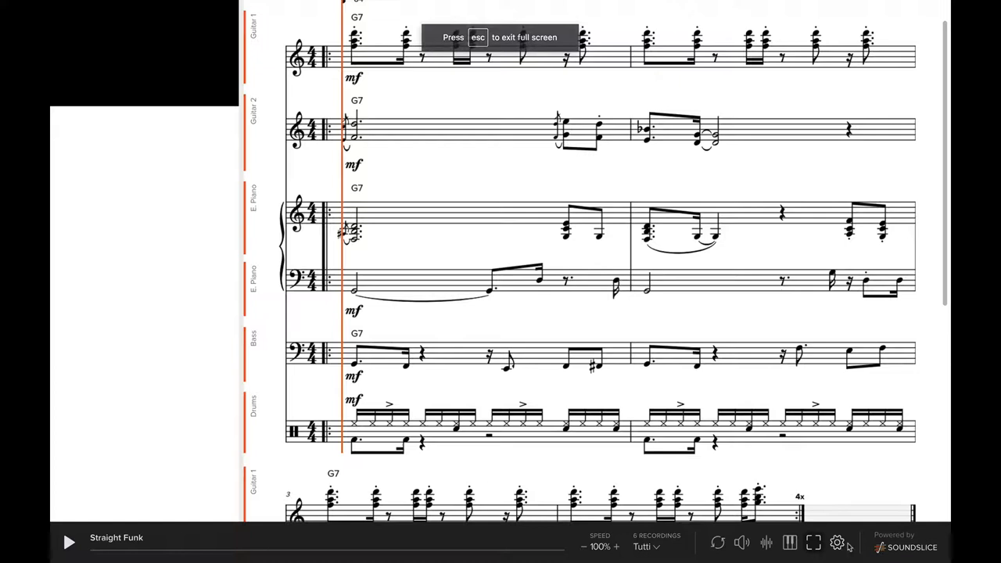
click(837, 543)
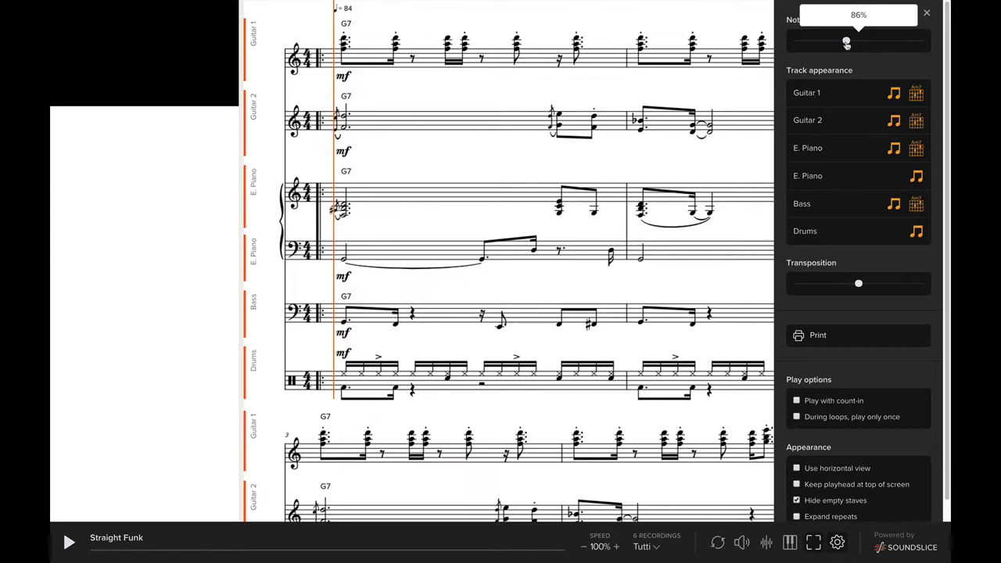
drag(847, 42, 826, 40)
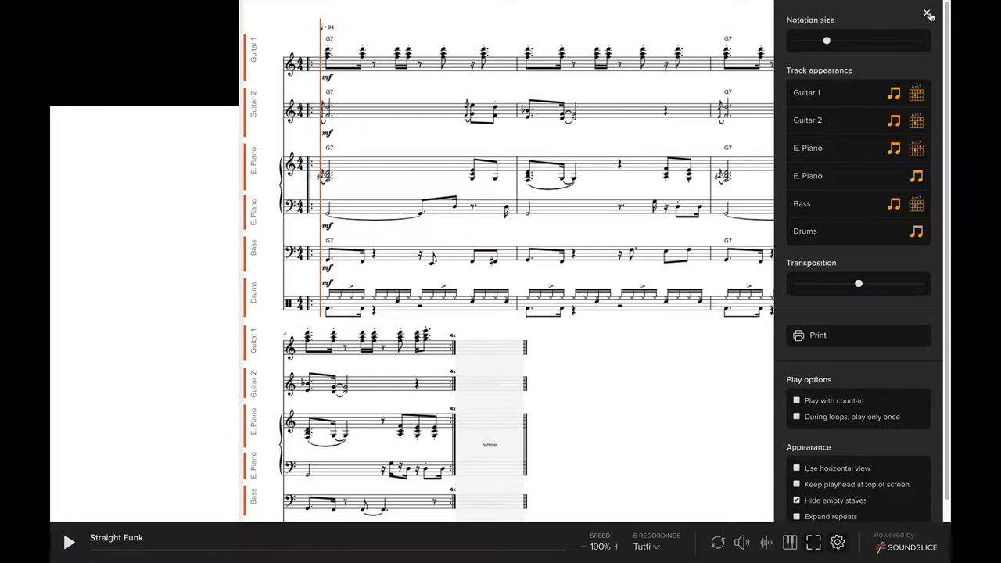
click(930, 16)
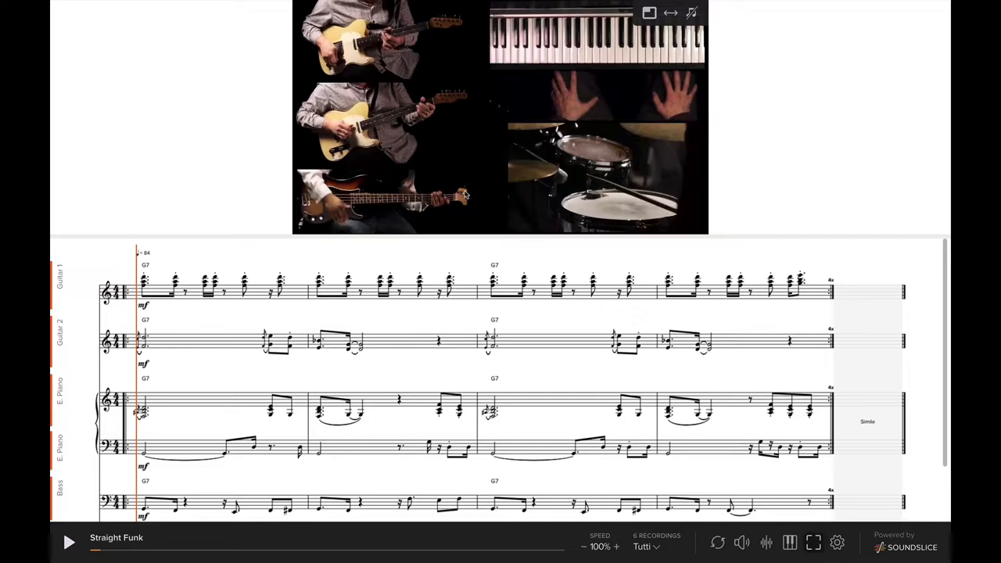
- Play Straight Funk with the band video above the score and loop the second bar
click(69, 541)
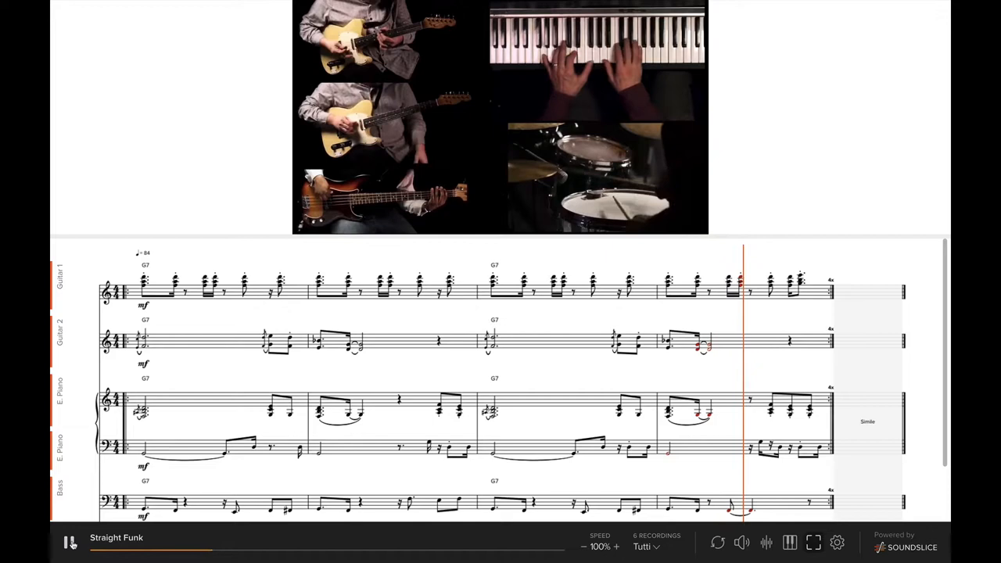
click(69, 541)
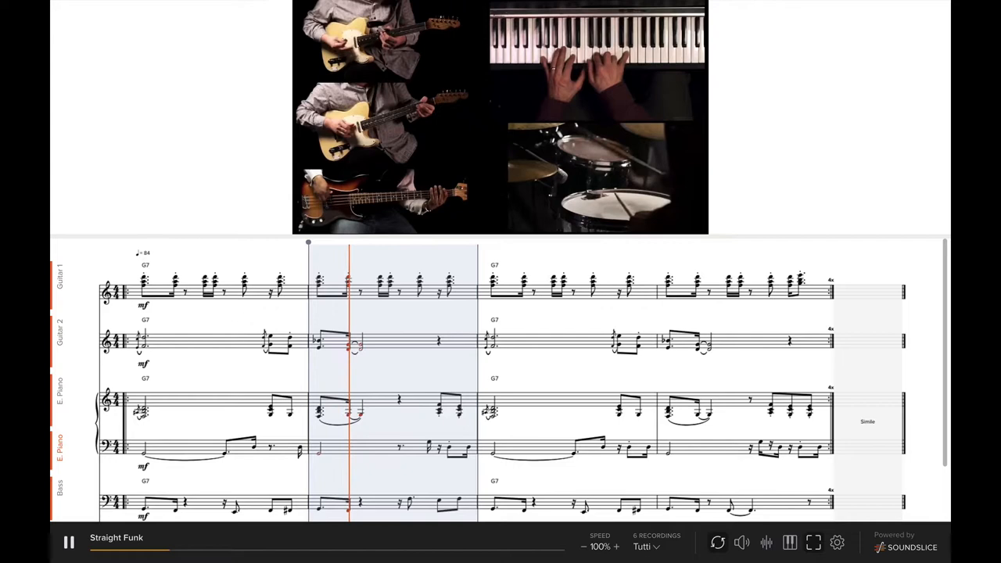
- Clear the bar loop and pause playback in the second bar, then reopen the settings
click(69, 542)
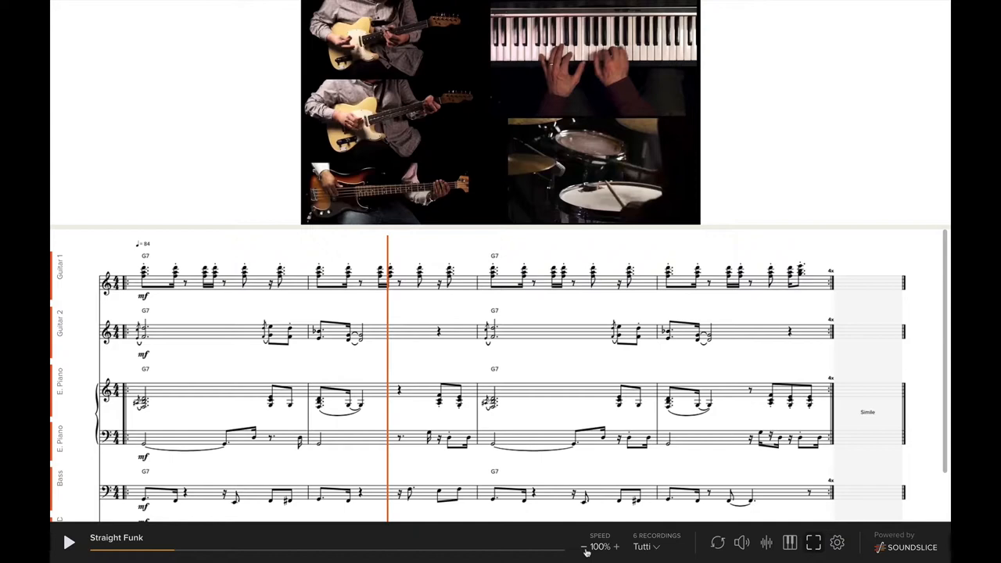
click(68, 542)
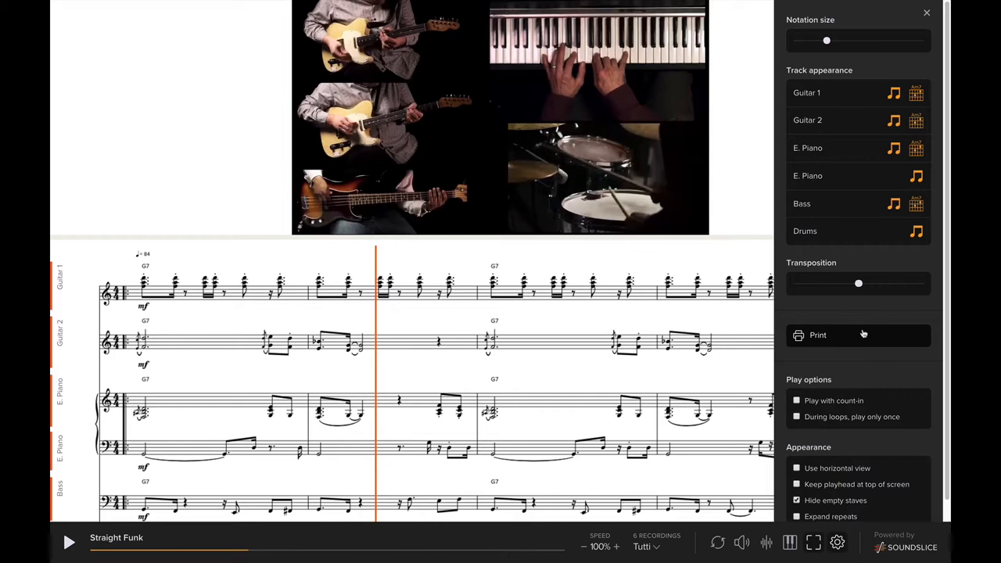
click(645, 546)
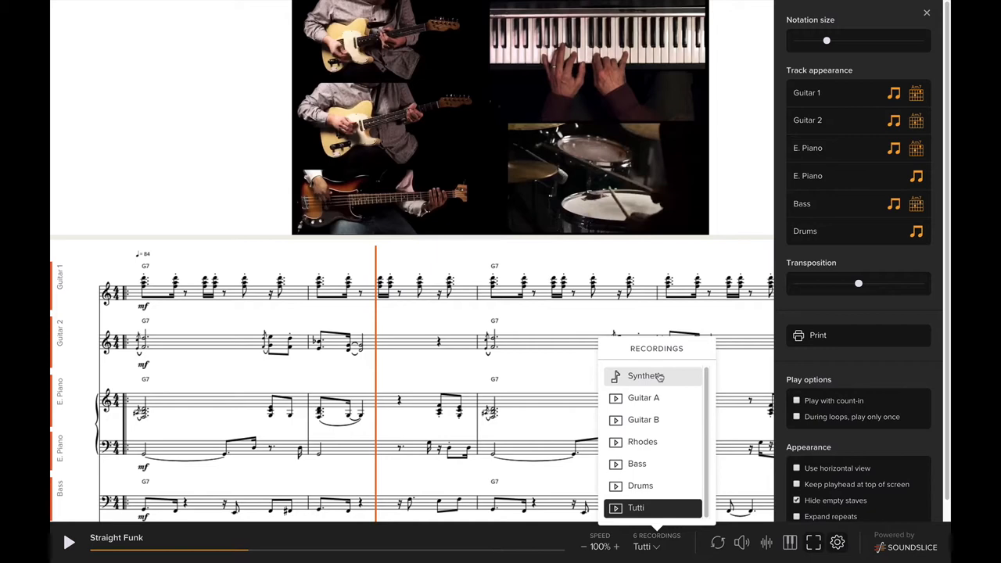
click(645, 376)
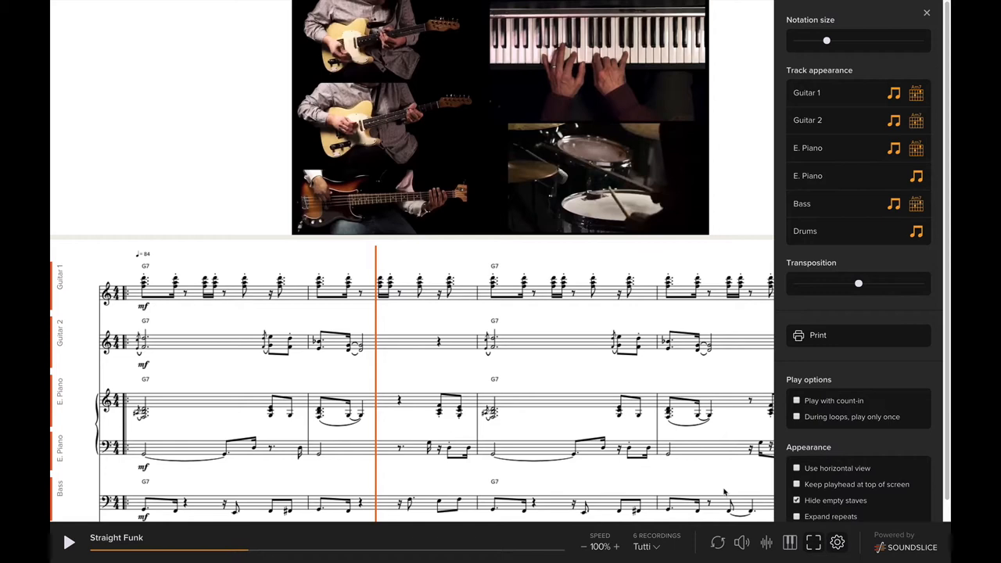